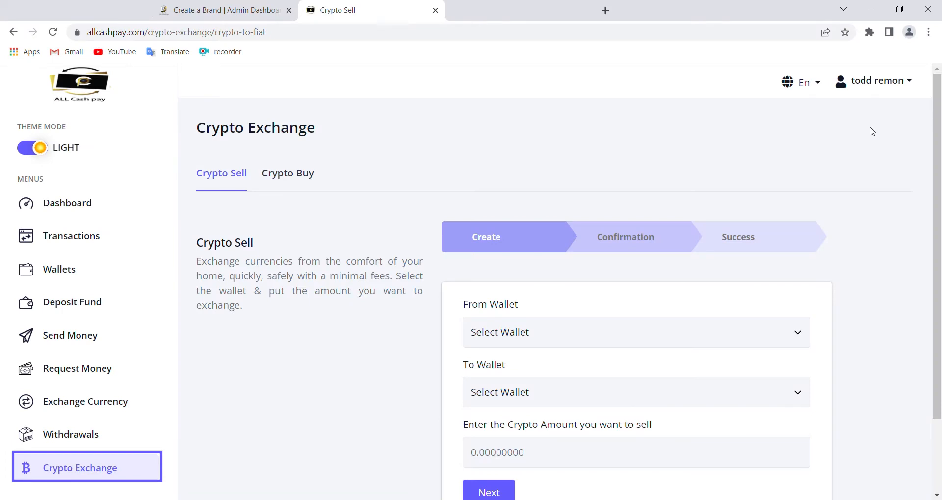
pyautogui.moveTo(3, 294)
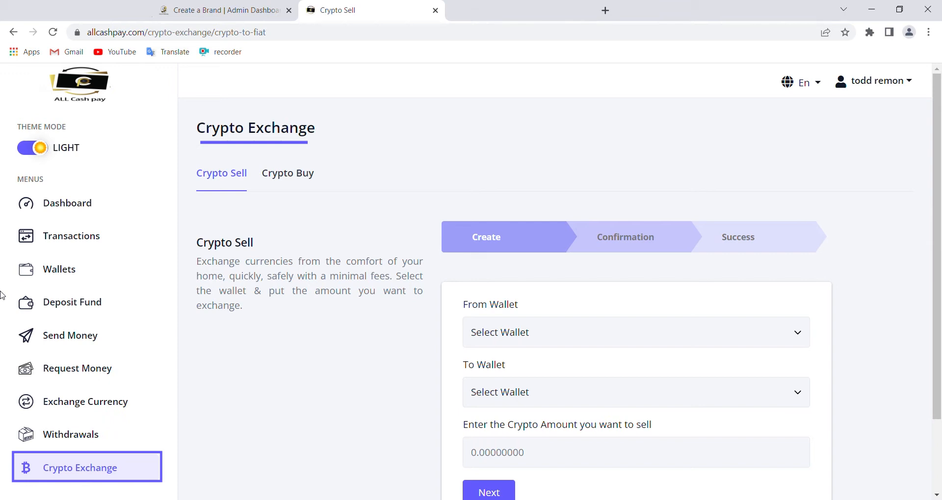
pyautogui.moveTo(894, 470)
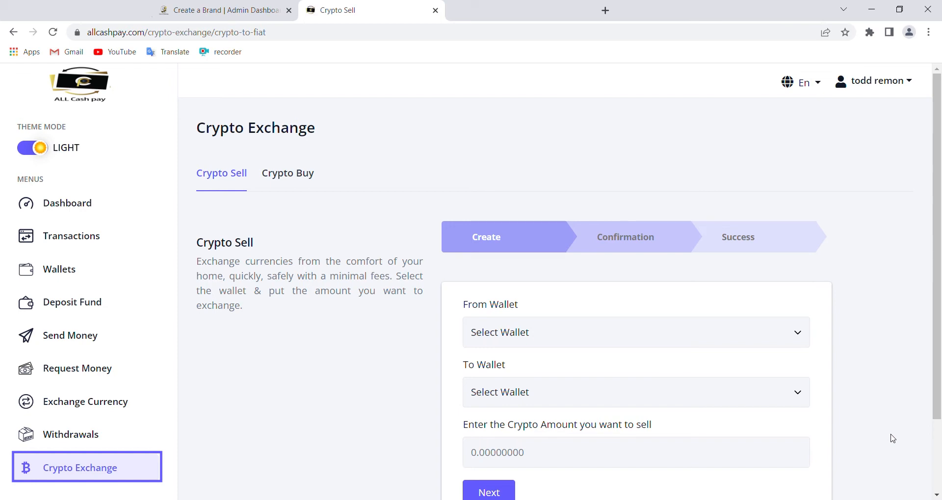
pyautogui.moveTo(71, 434)
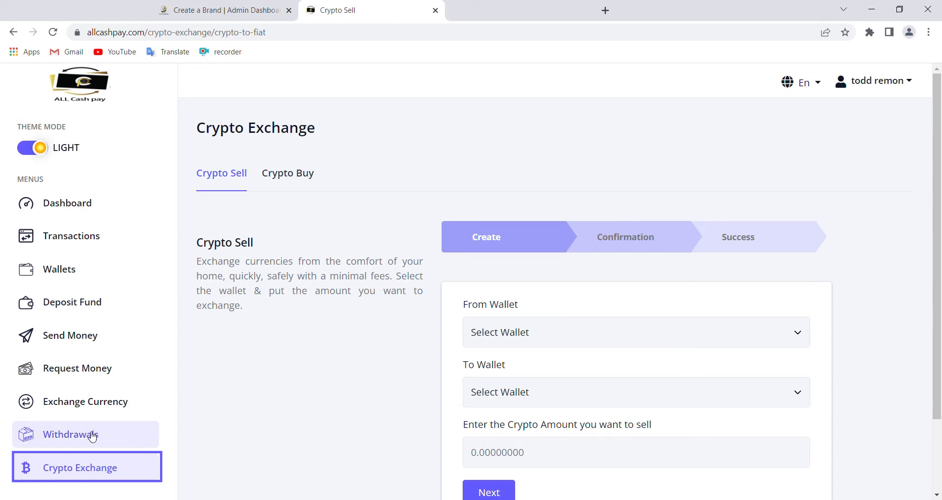
pyautogui.moveTo(304, 186)
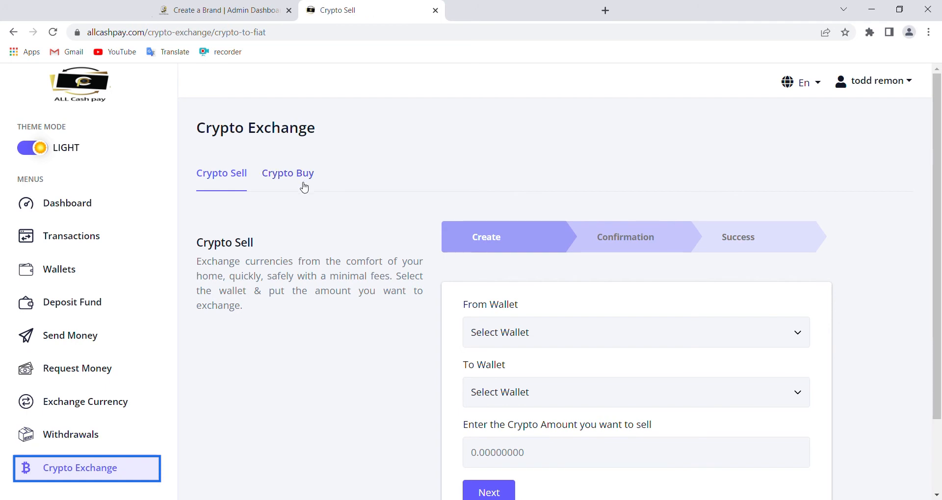
# On the Crypto Buy form, select USD as the wallet that pays for the purchase.
pyautogui.click(288, 173)
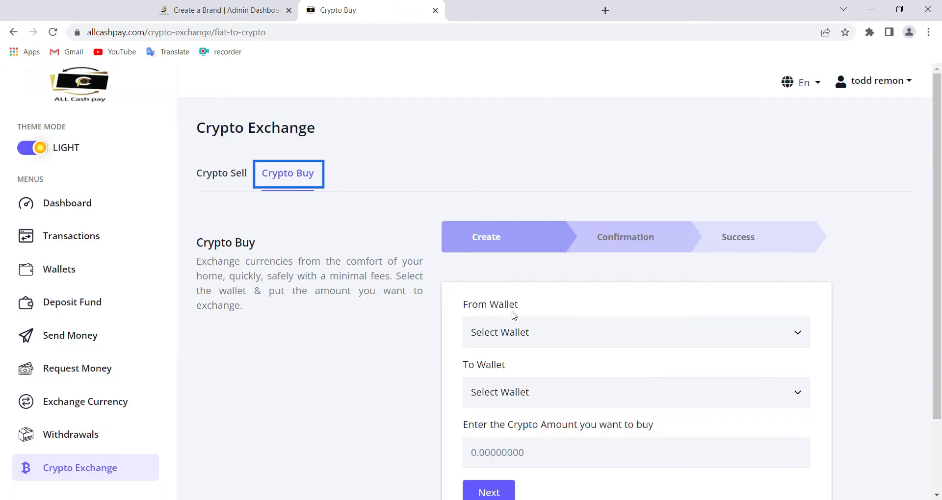
pyautogui.click(635, 333)
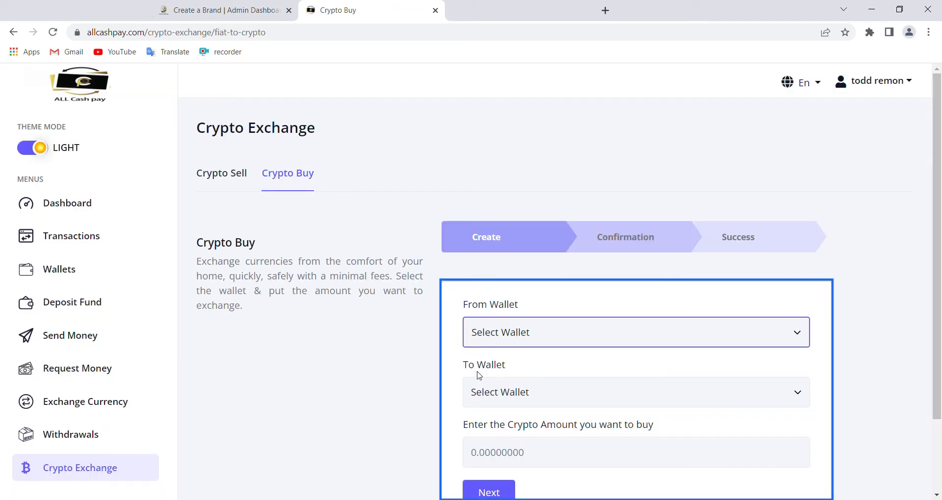
pyautogui.click(635, 333)
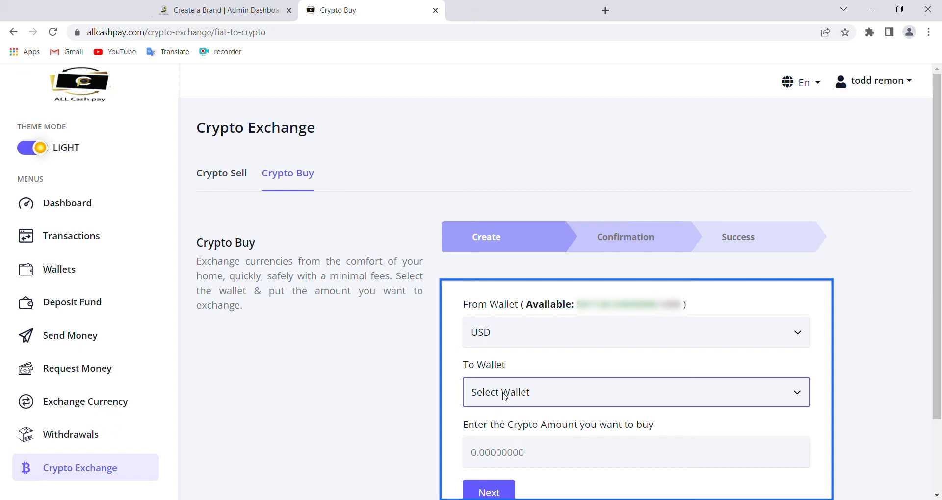
pyautogui.moveTo(541, 408)
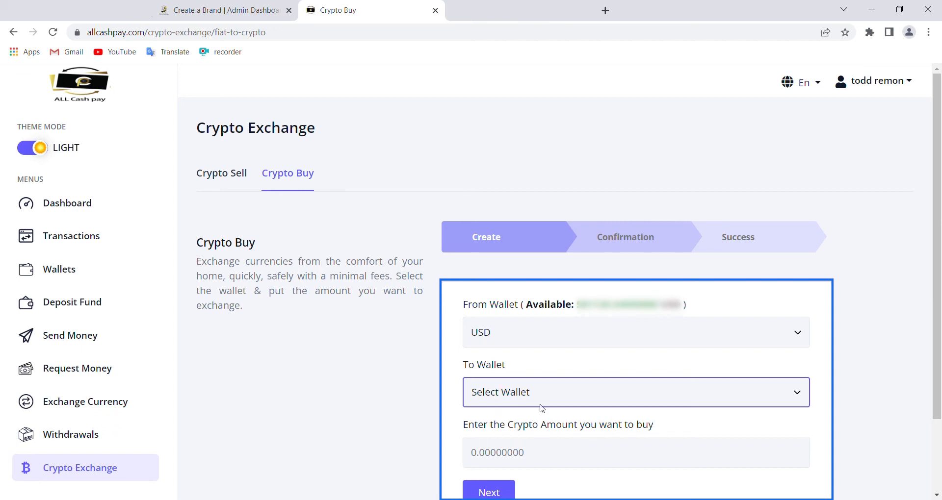
pyautogui.moveTo(520, 385)
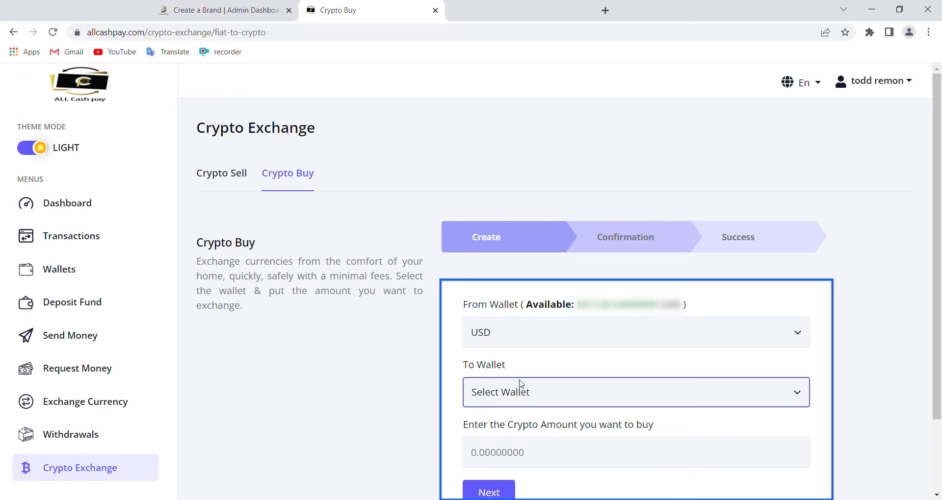
pyautogui.moveTo(513, 388)
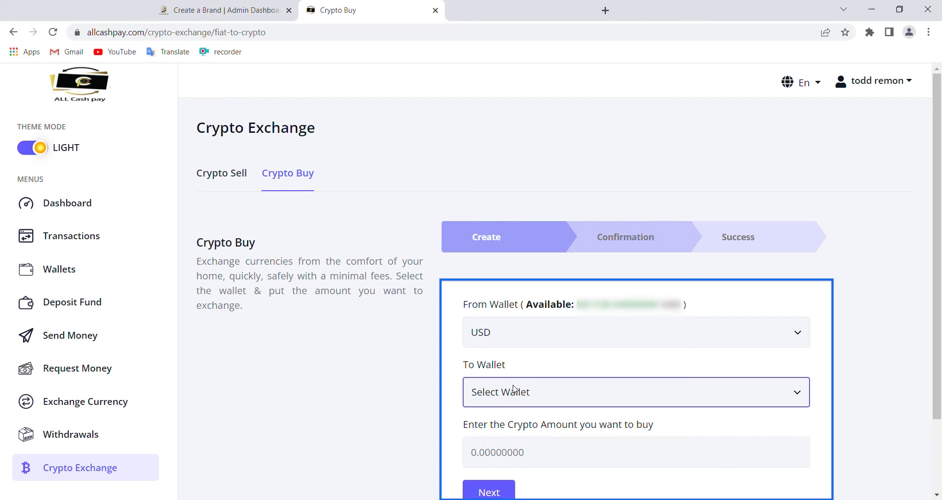
pyautogui.moveTo(515, 396)
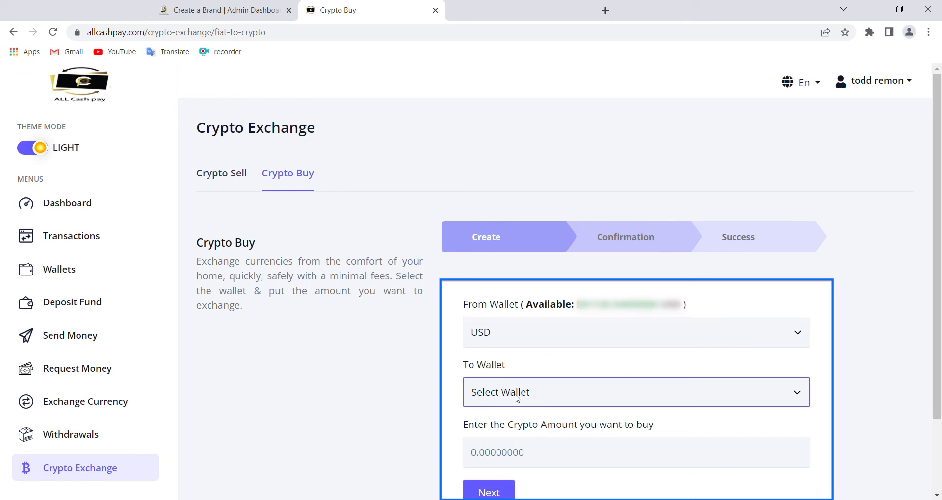
pyautogui.moveTo(474, 314)
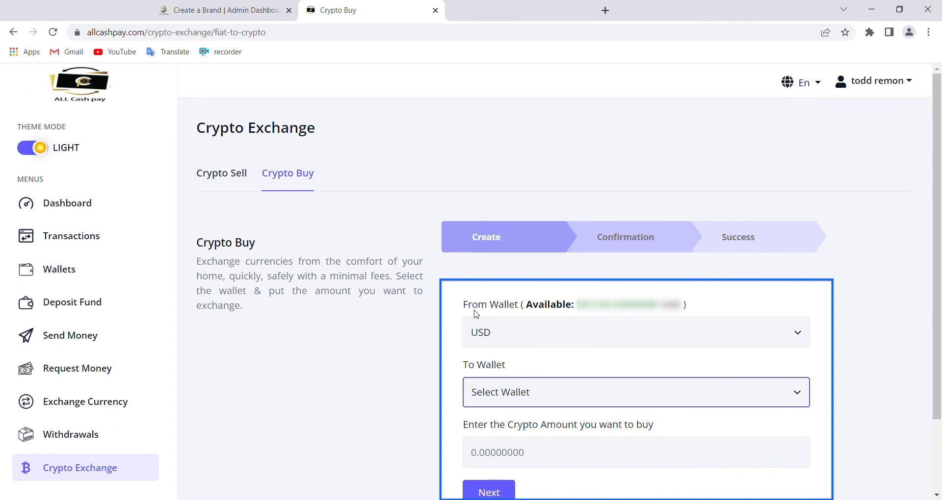
pyautogui.moveTo(542, 413)
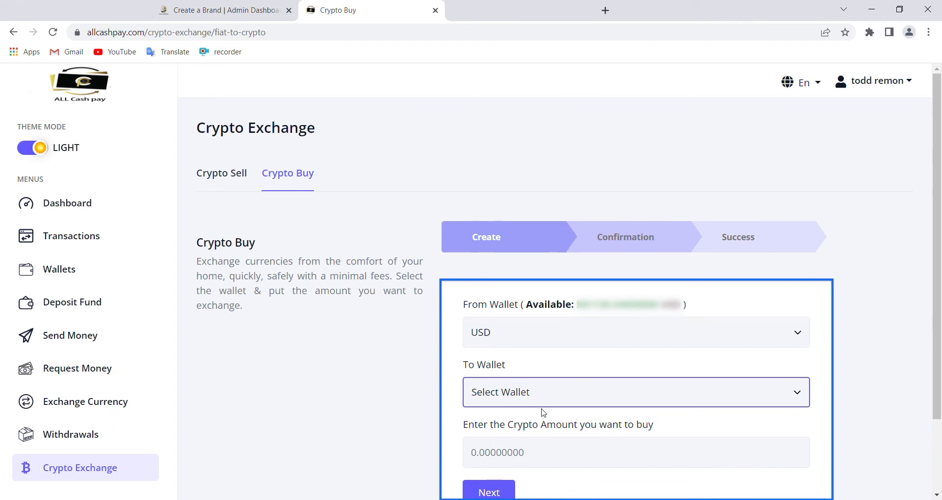
# Enter 100 as the crypto amount to buy, keeping USD as the source wallet.
pyautogui.click(636, 452)
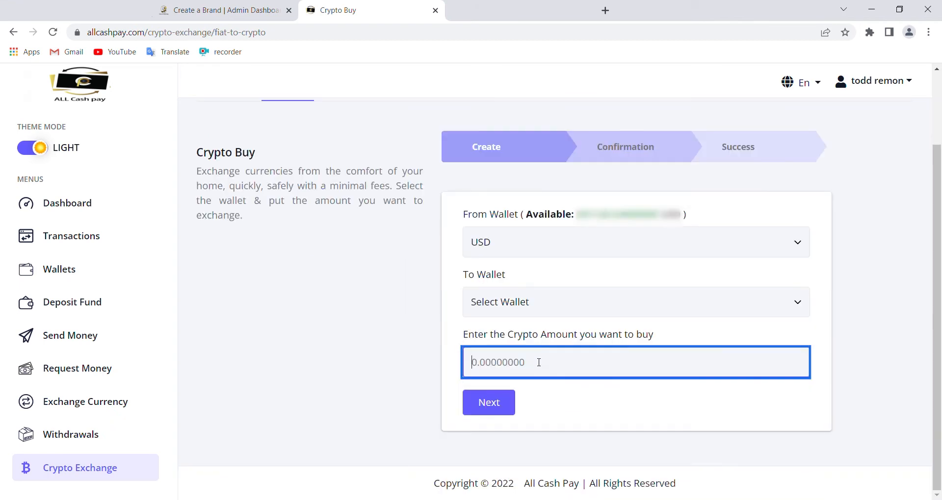
pyautogui.moveTo(667, 343)
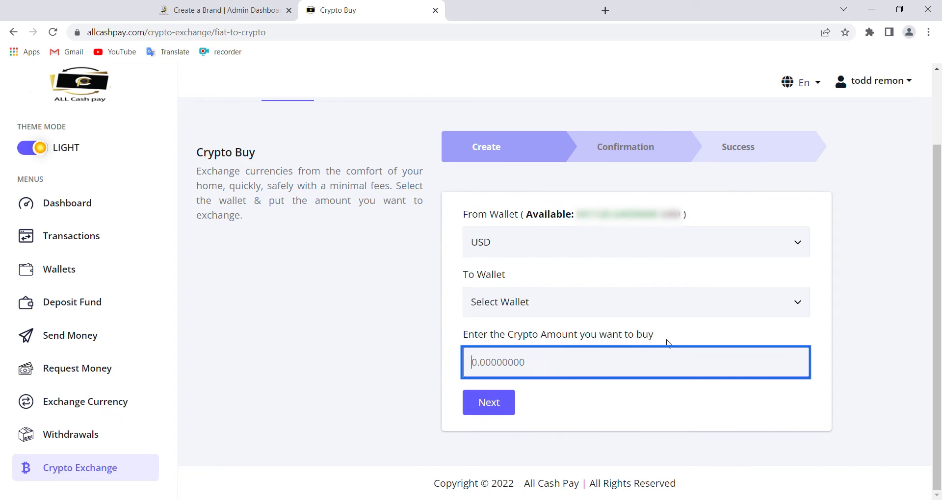
pyautogui.moveTo(584, 338)
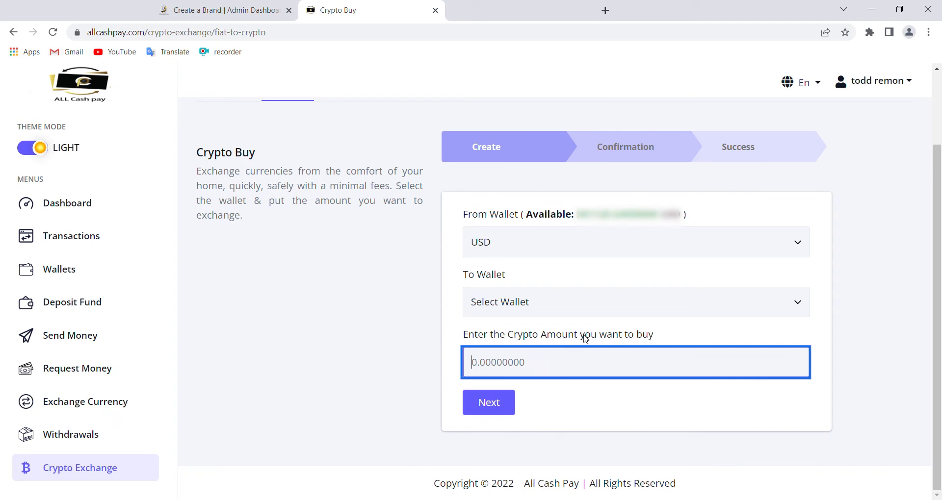
pyautogui.moveTo(447, 362)
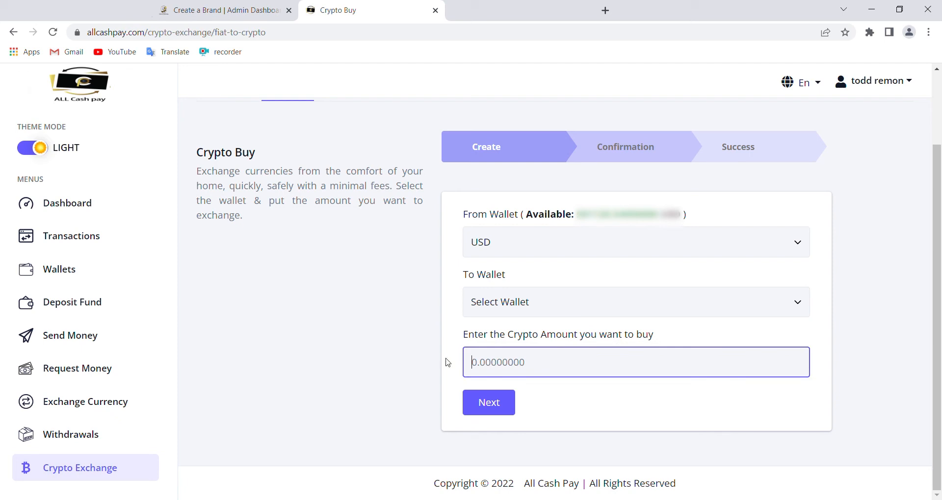
pyautogui.write('100')
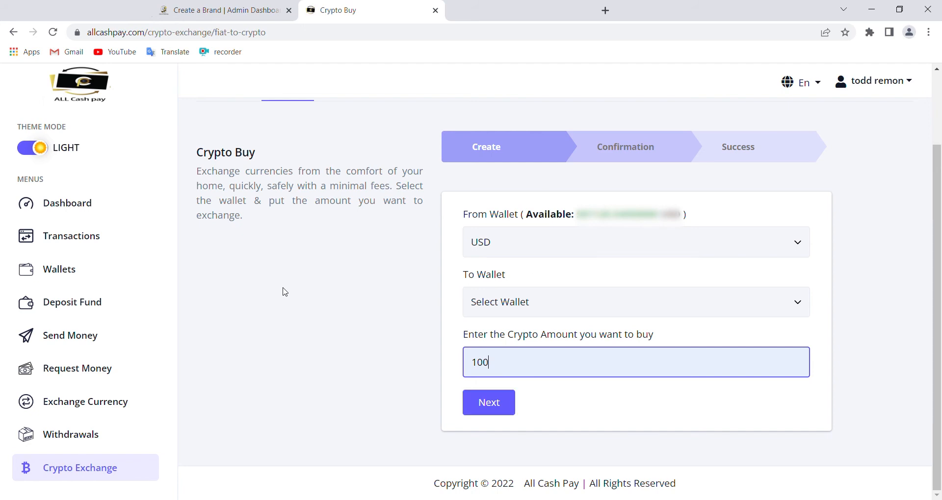
pyautogui.moveTo(557, 357)
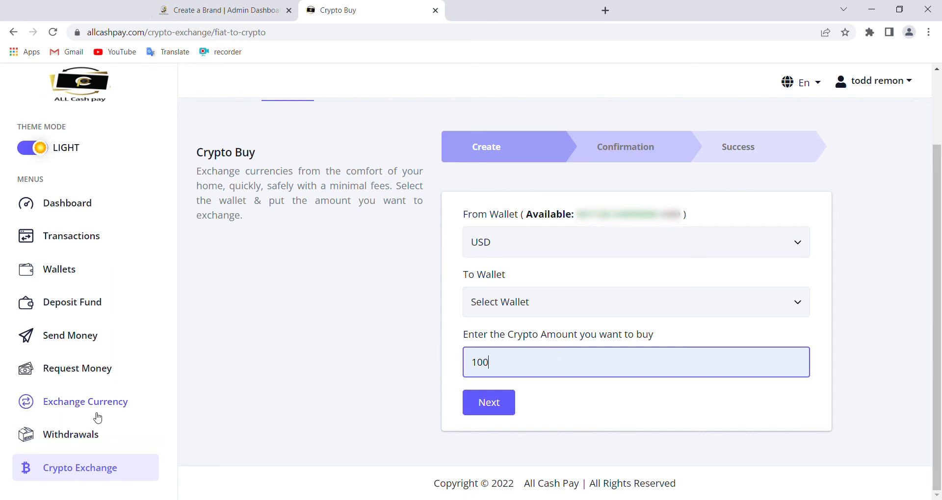
# On the Crypto Sell form, select EUR as the wallet that receives the sale proceeds.
pyautogui.scroll(-3)
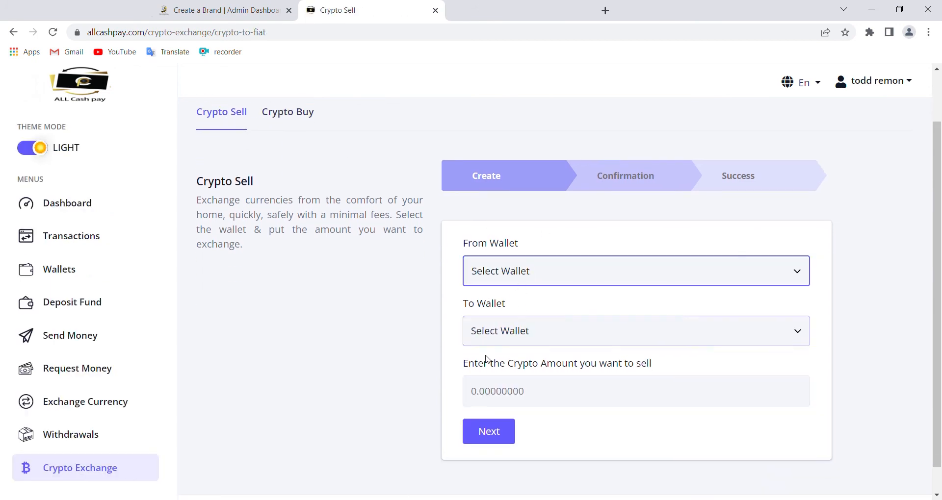
pyautogui.click(636, 330)
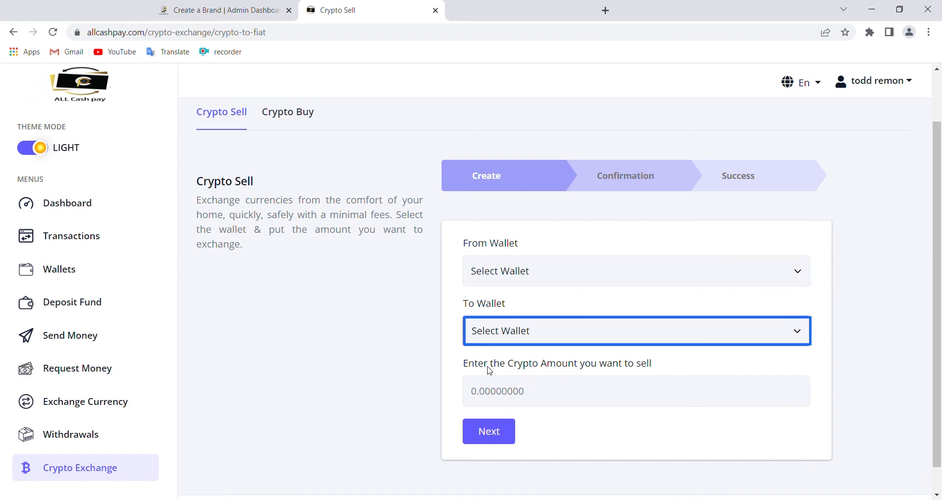
pyautogui.click(635, 391)
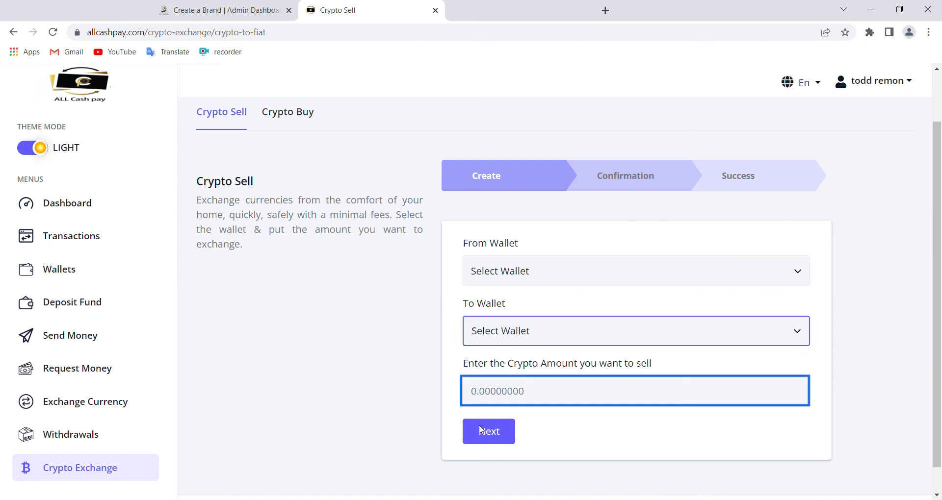
pyautogui.click(635, 331)
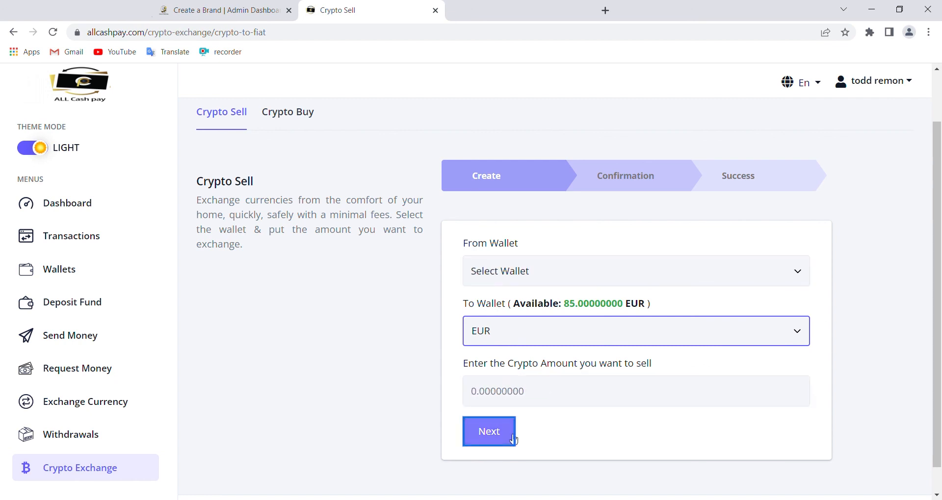
pyautogui.moveTo(579, 356)
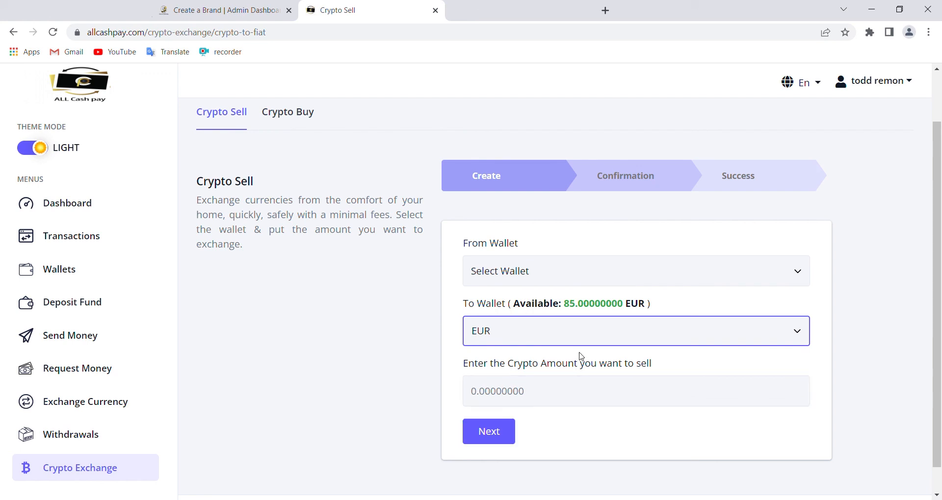
pyautogui.moveTo(453, 323)
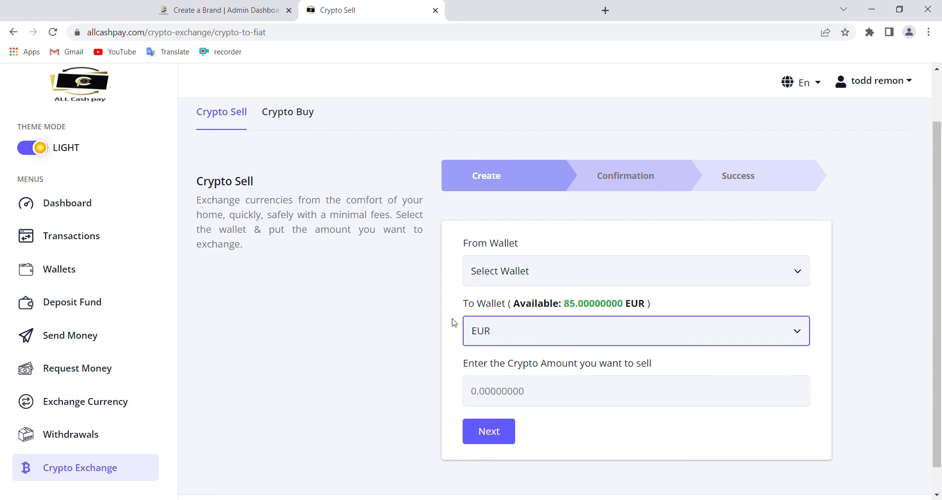